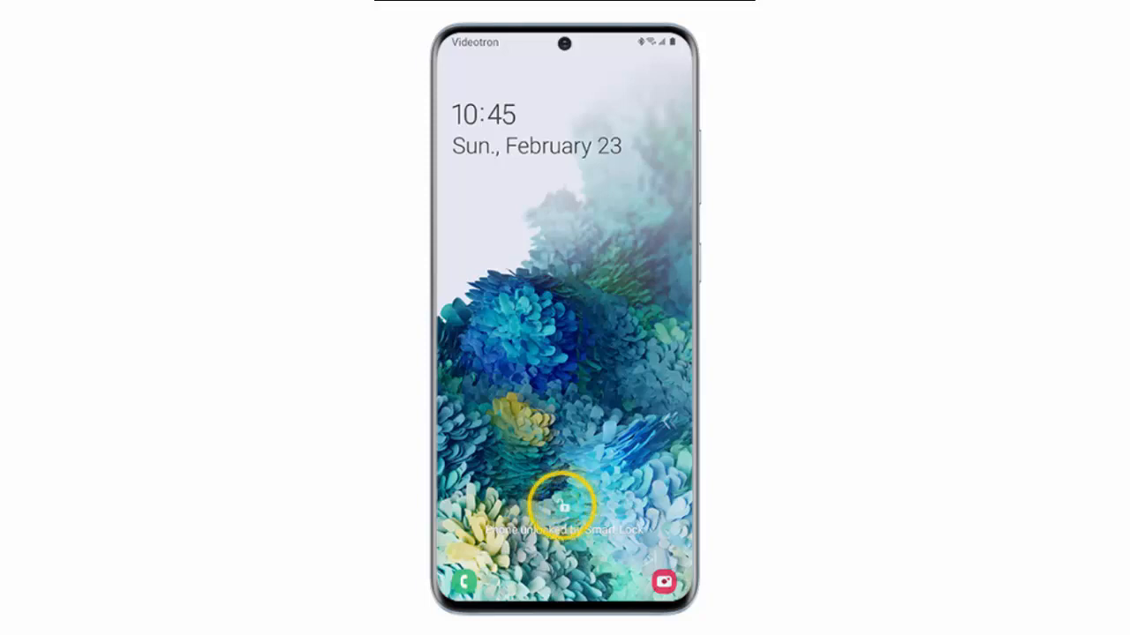
- Pull down the quick settings panel and launch the Settings app from its gear icon
click(561, 505)
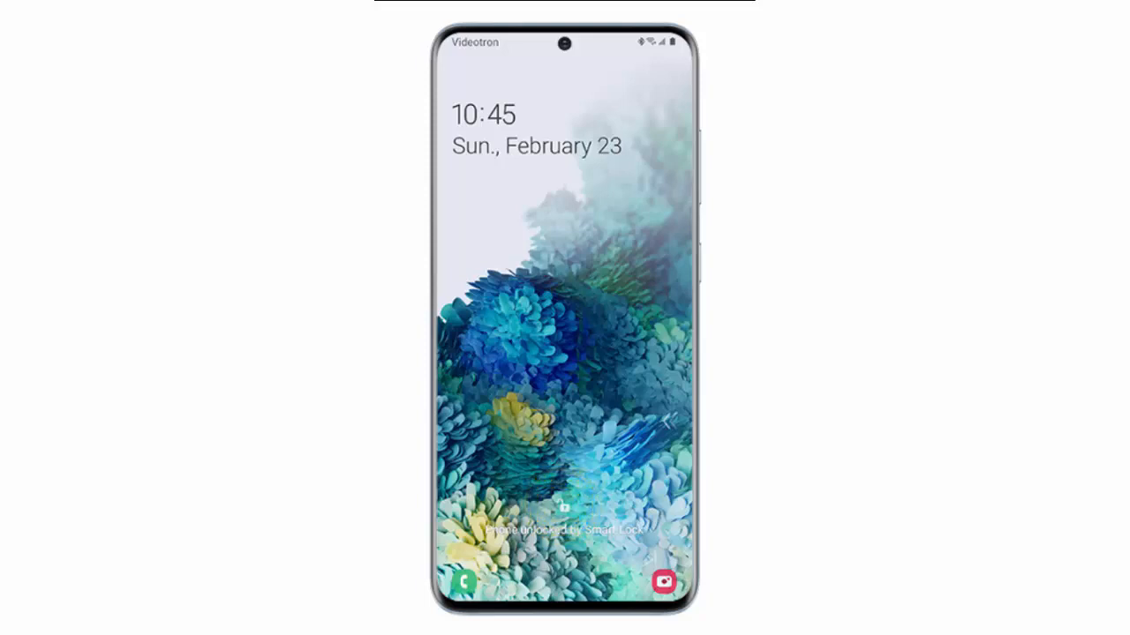
click(565, 508)
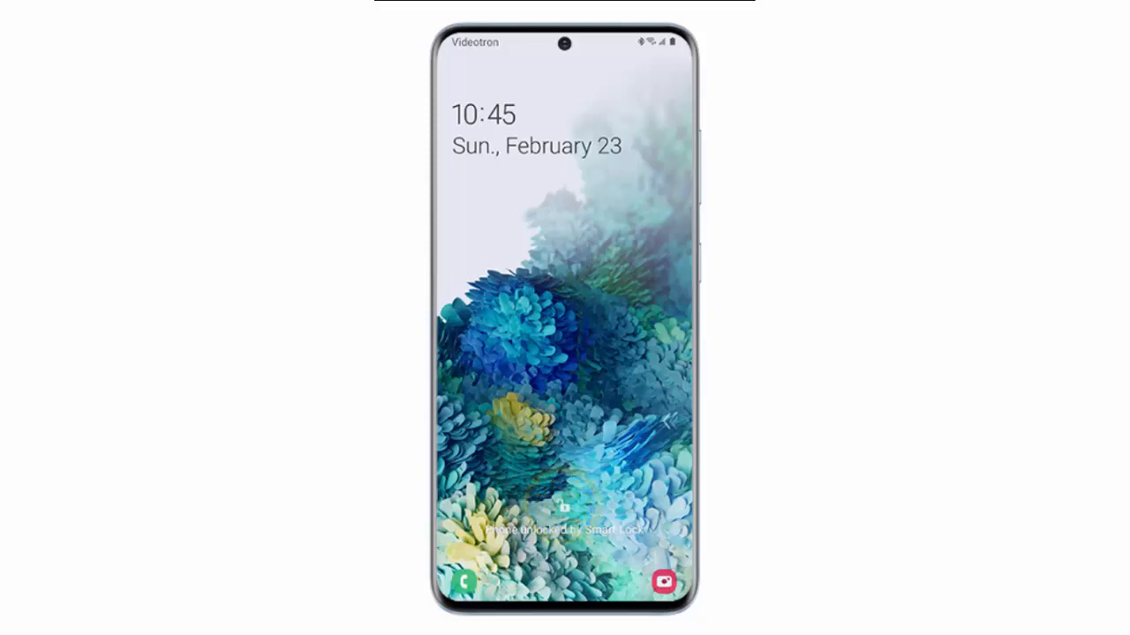
click(565, 510)
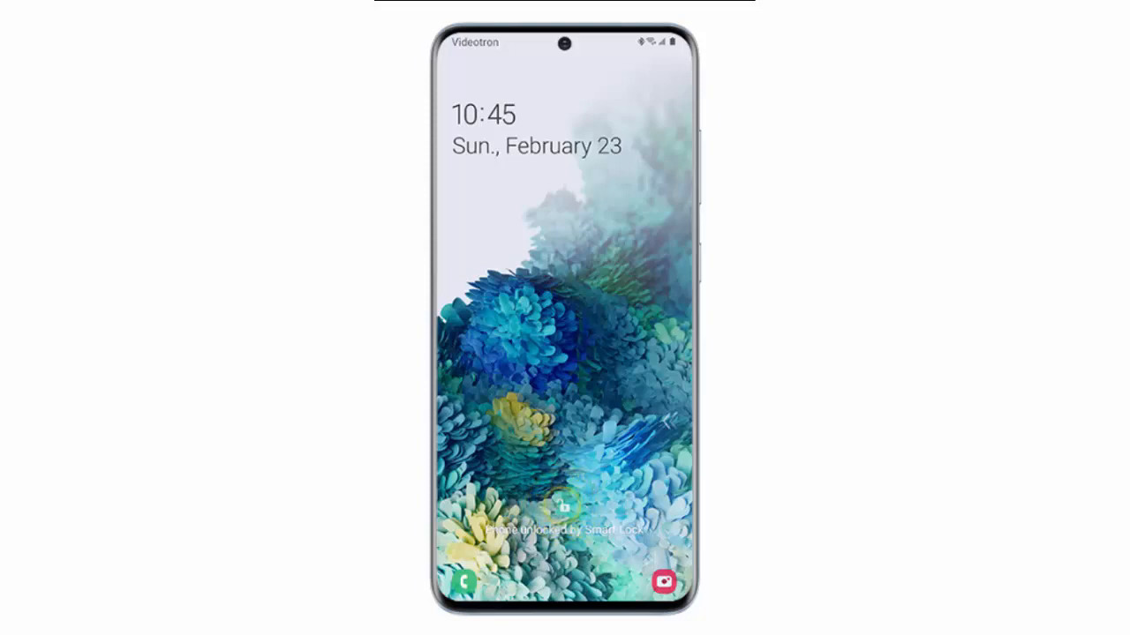
click(558, 504)
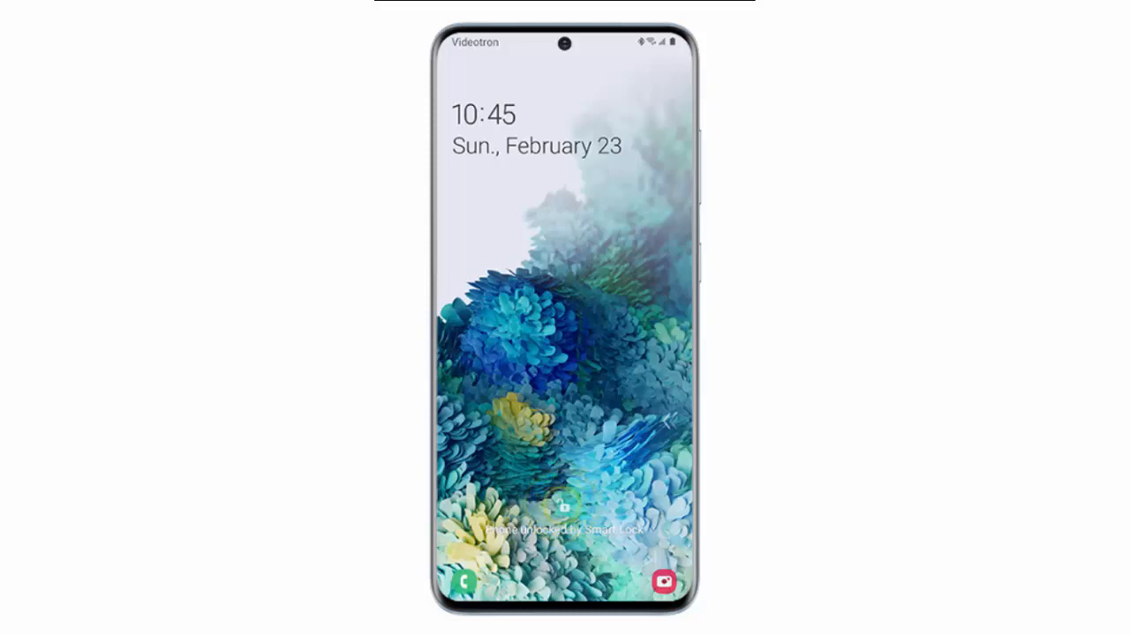
click(557, 505)
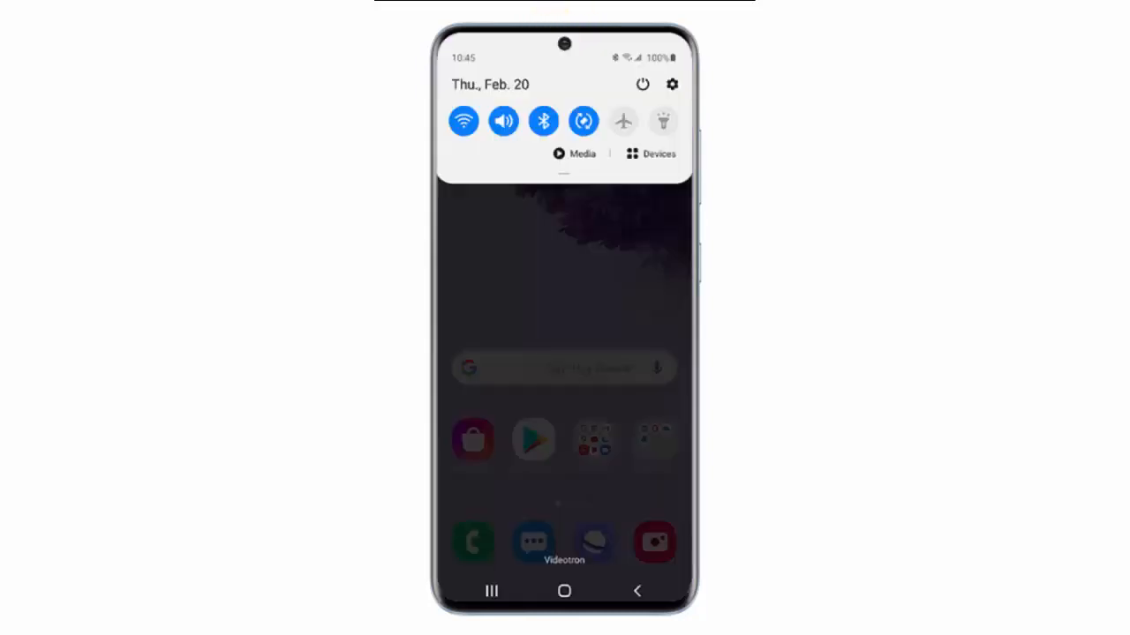
click(670, 85)
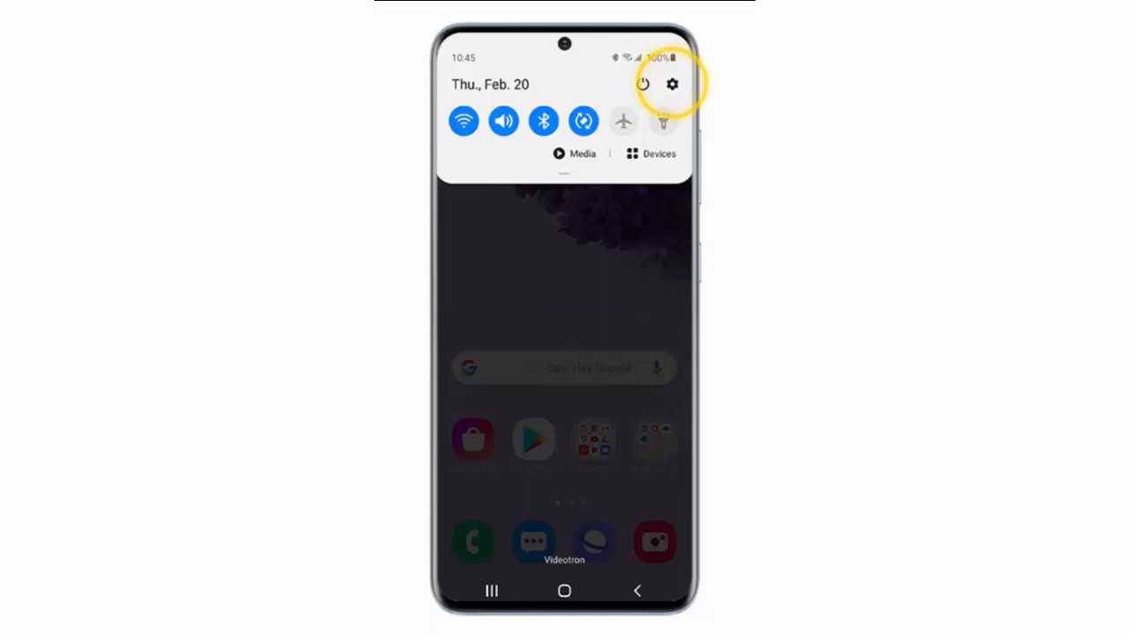
click(671, 84)
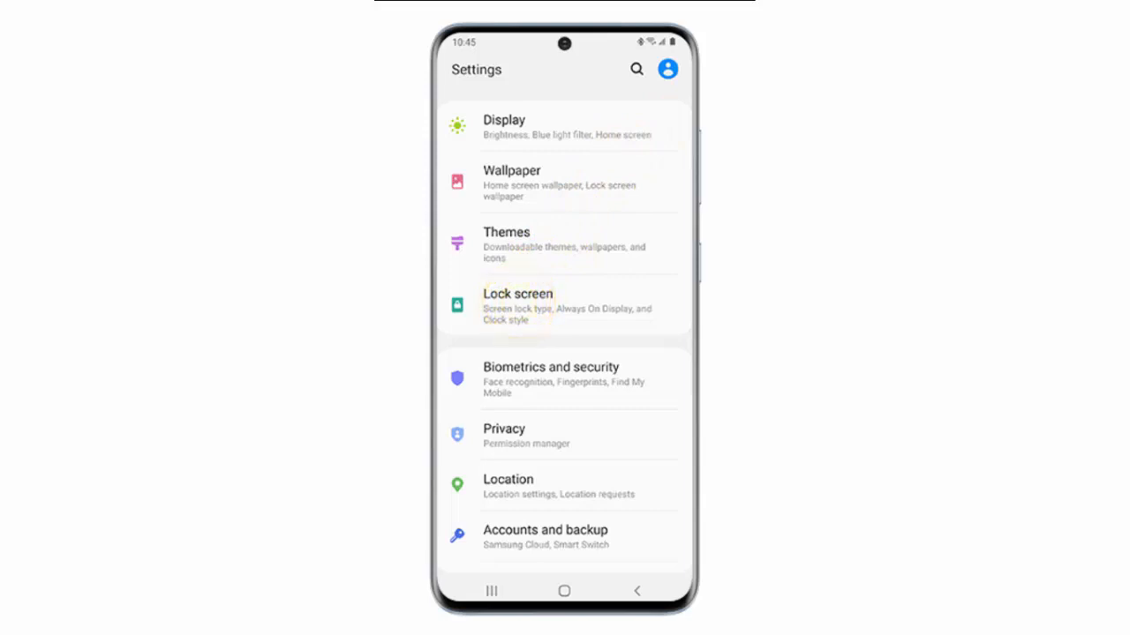
- Go to Lock screen settings and enter Smart Lock, reaching the confirm-PIN prompt
click(519, 307)
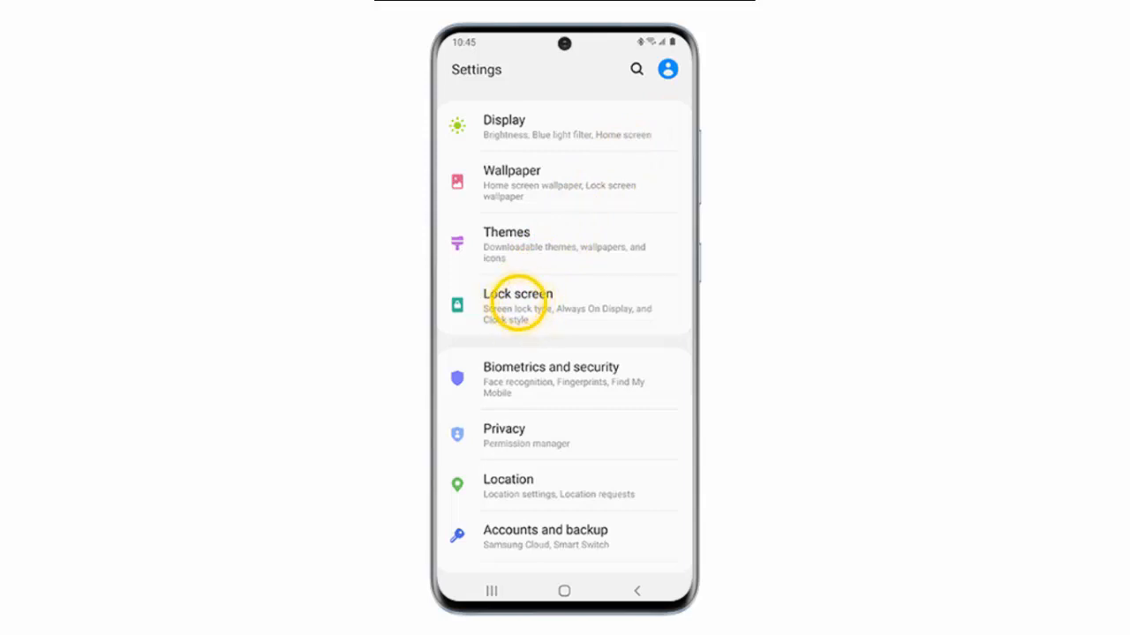
click(517, 304)
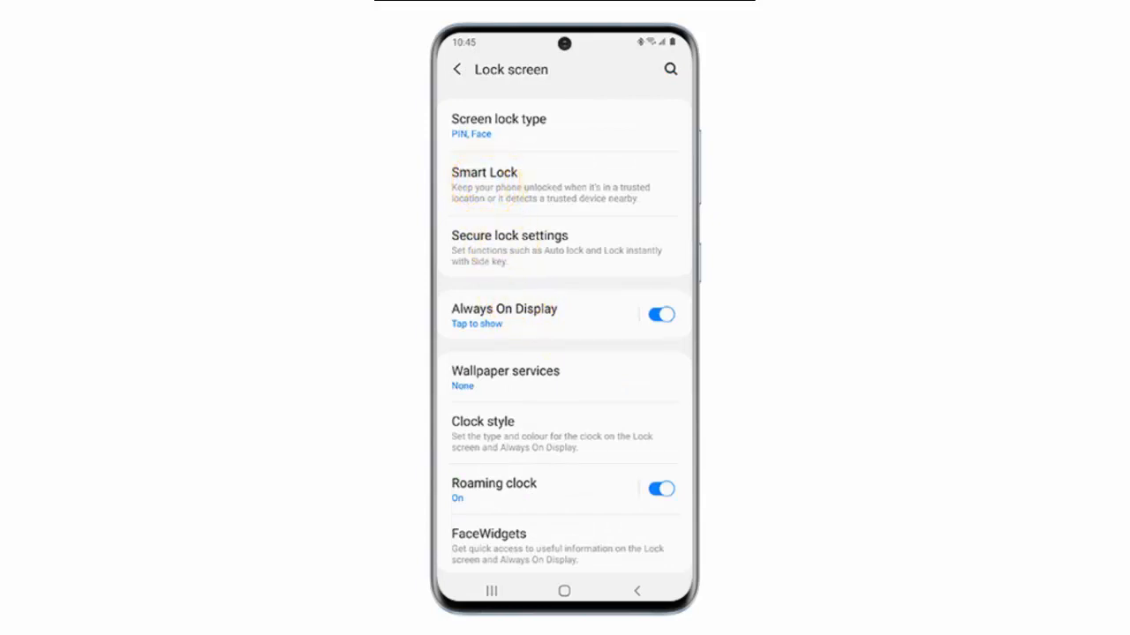
click(484, 185)
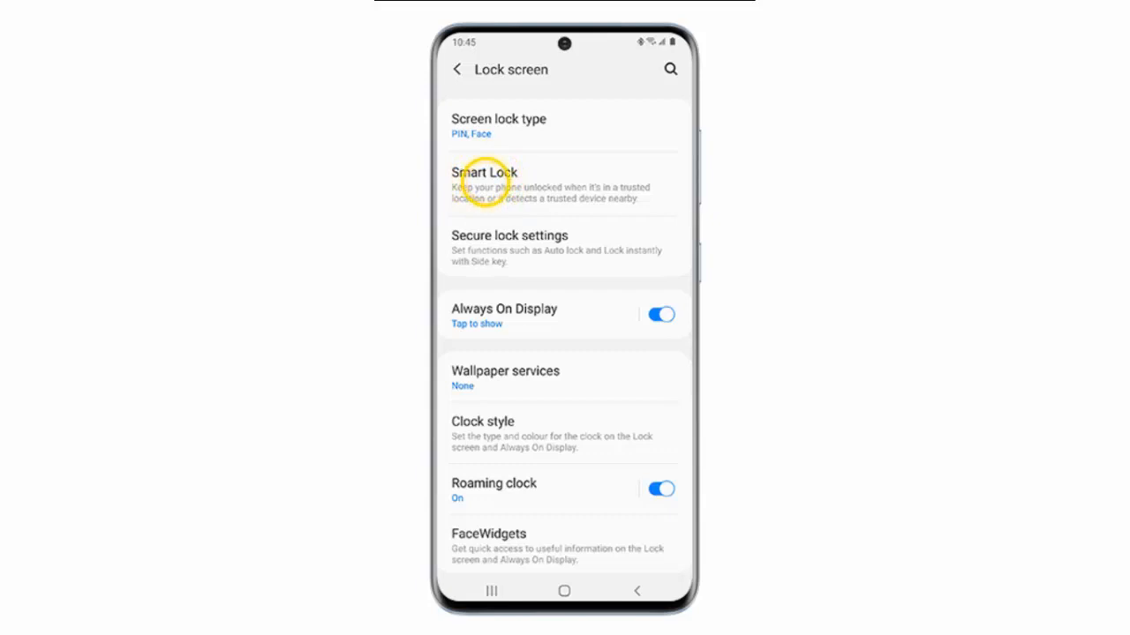
click(484, 173)
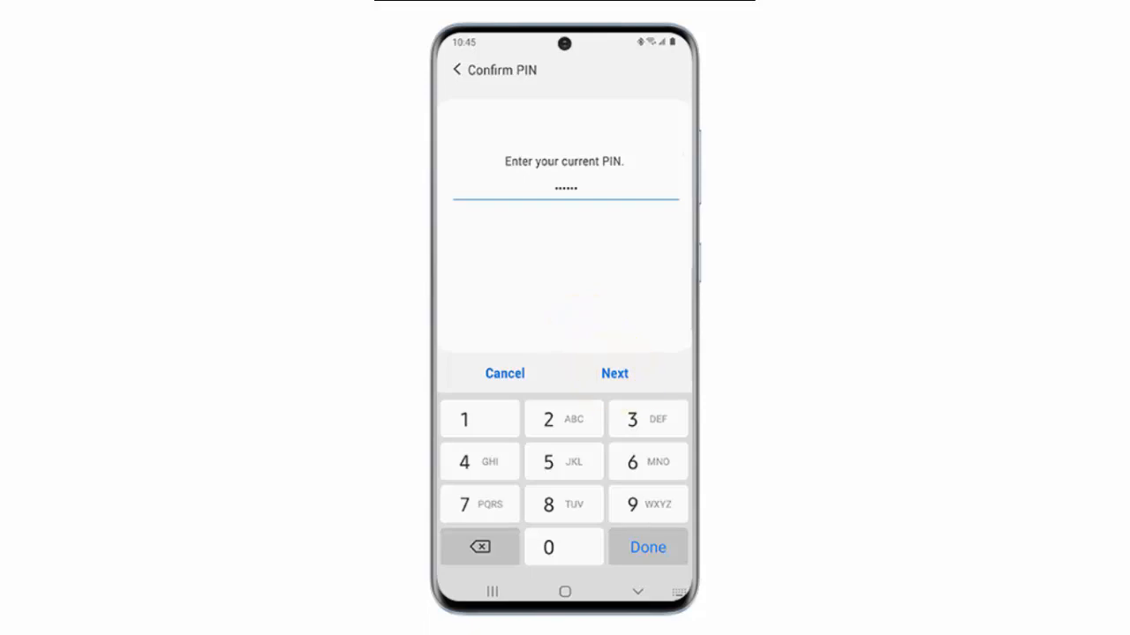
- Confirm the current PIN and acknowledge the 'What is Smart Lock?' intro with UNDERSTOOD
click(614, 374)
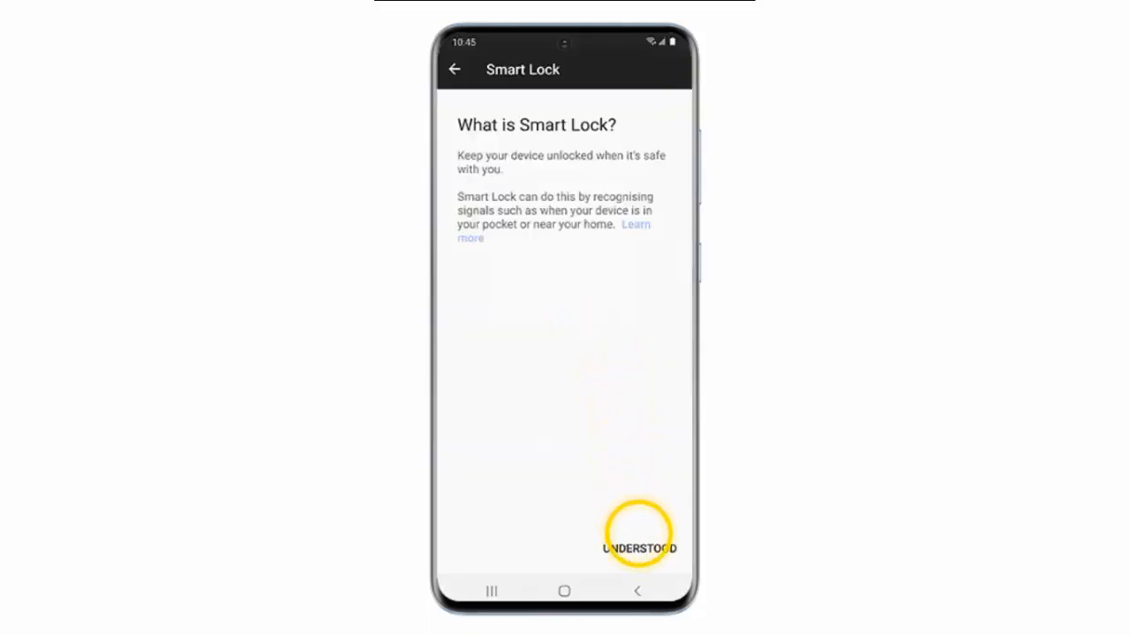
click(639, 548)
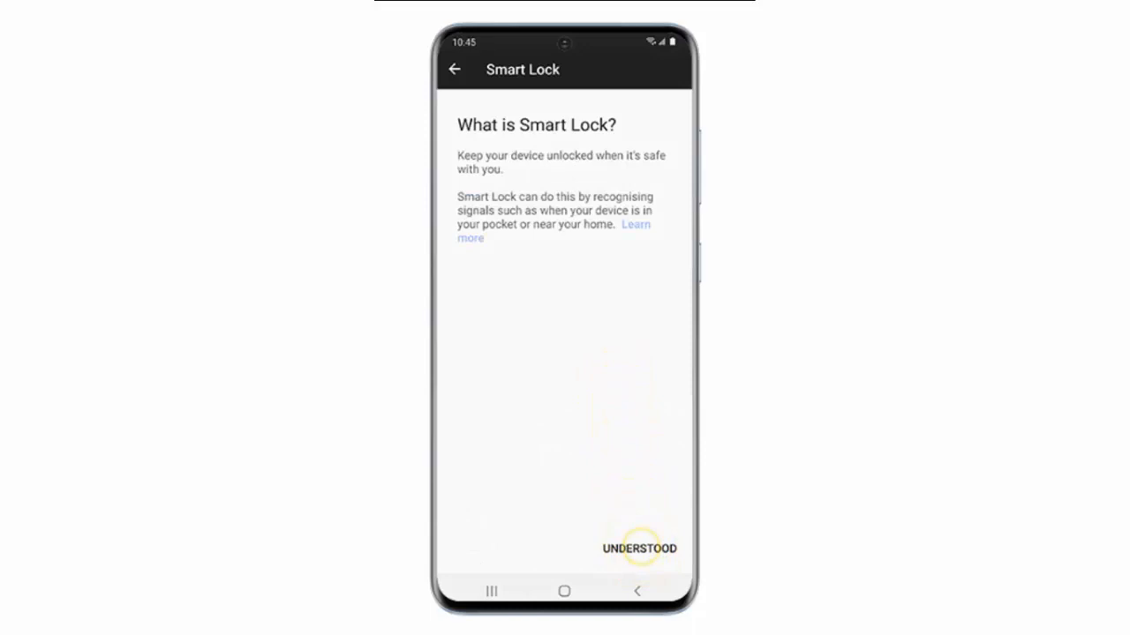
click(639, 547)
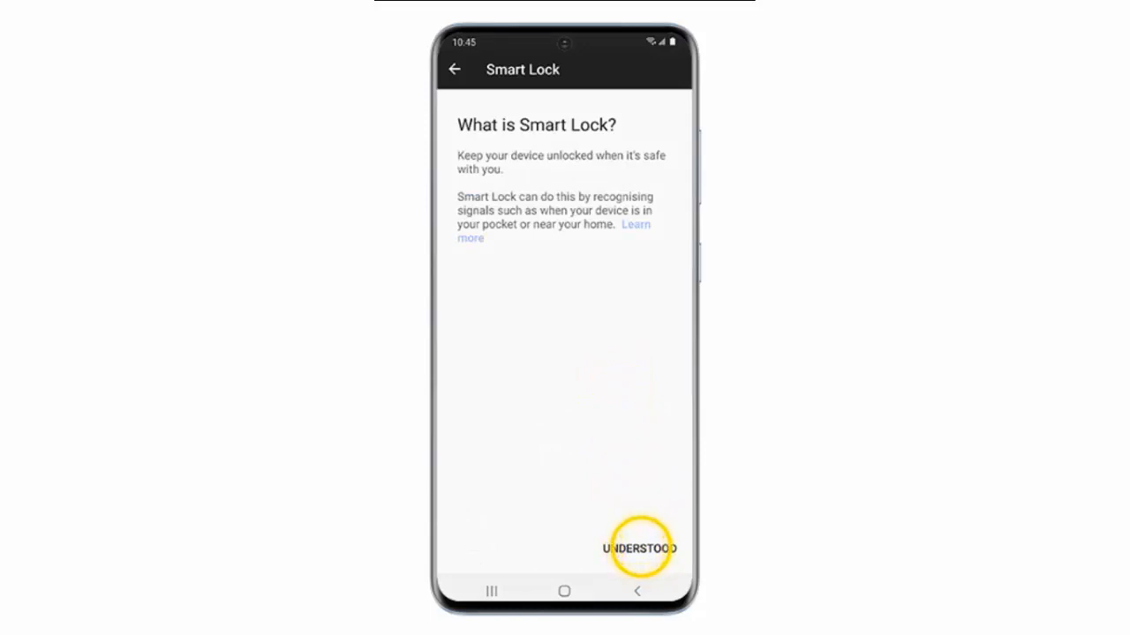
click(639, 547)
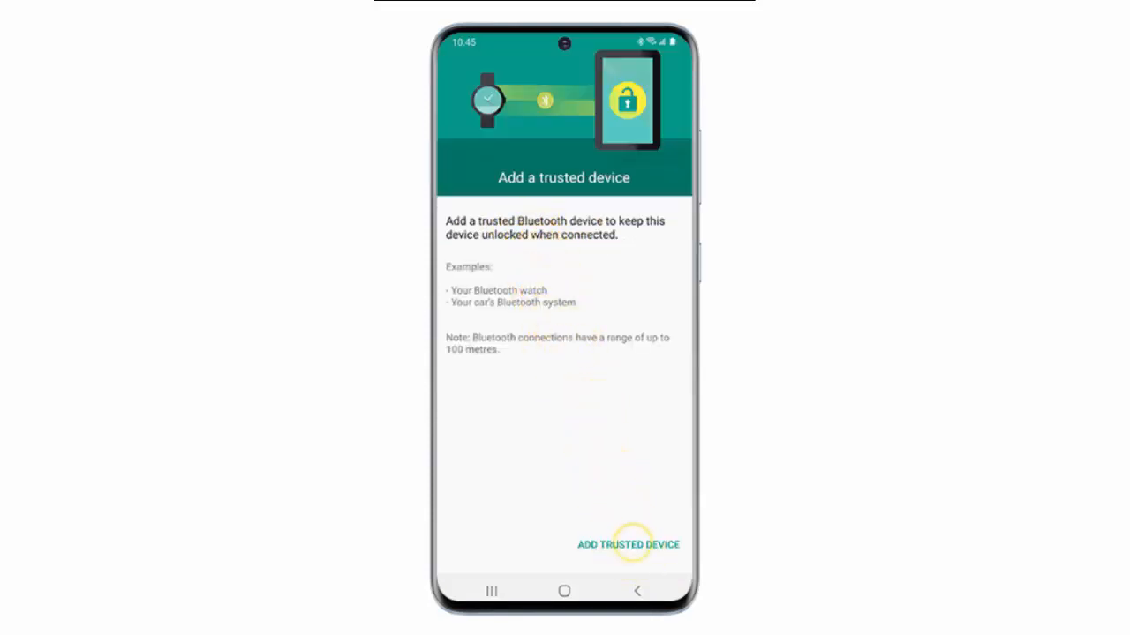
- Add ST LIGHT BA V1 as a trusted Bluetooth device and confirm with YES, ADD
click(629, 543)
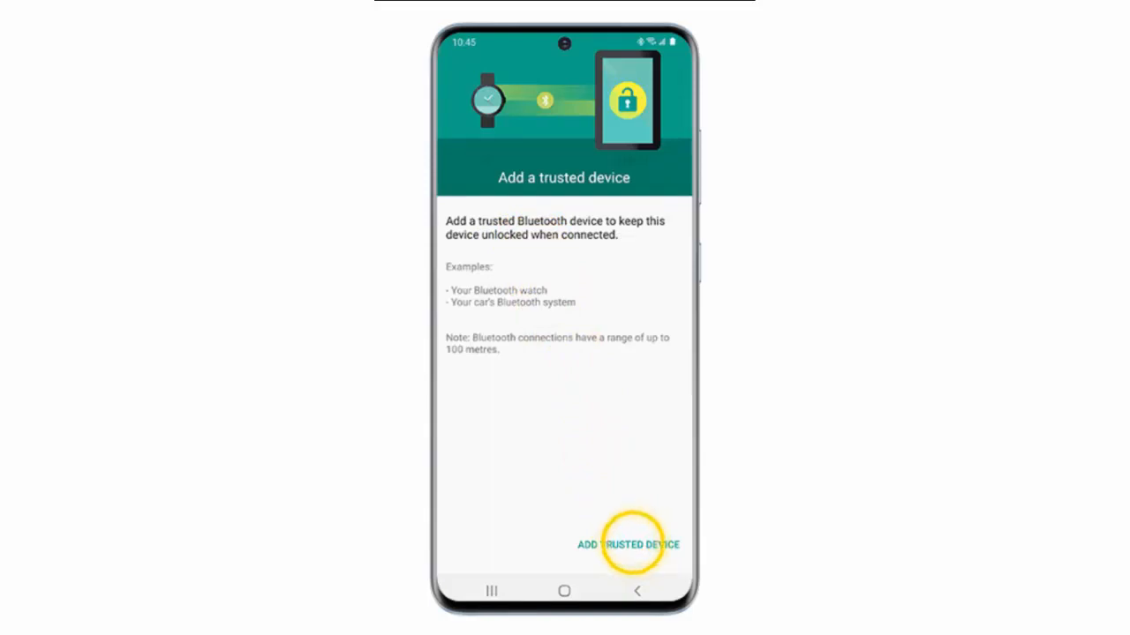
click(629, 543)
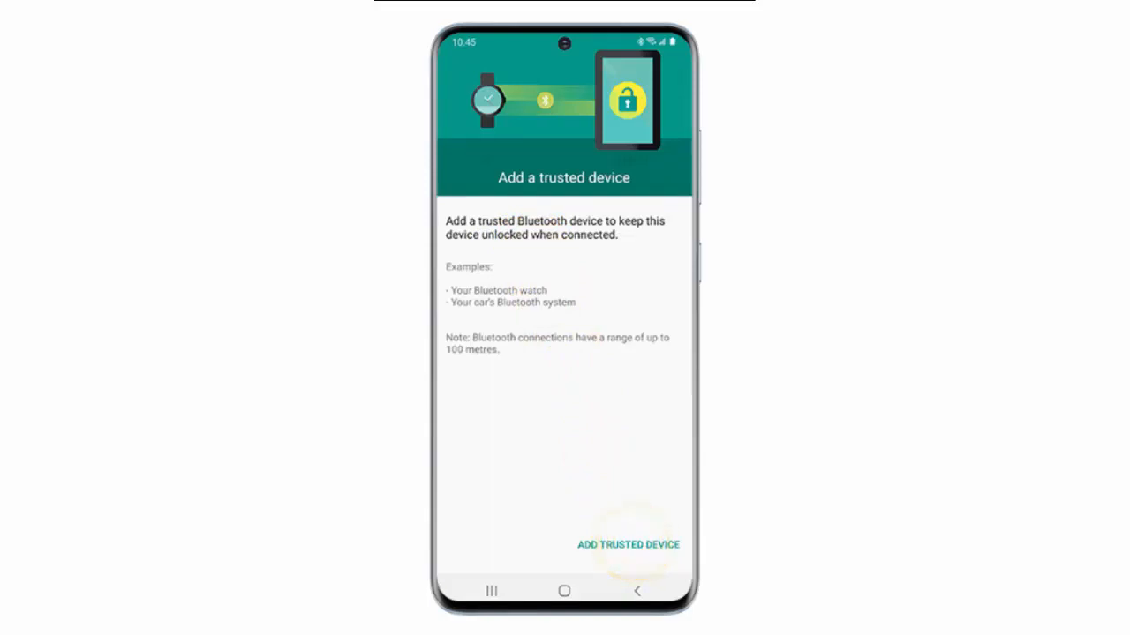
click(629, 544)
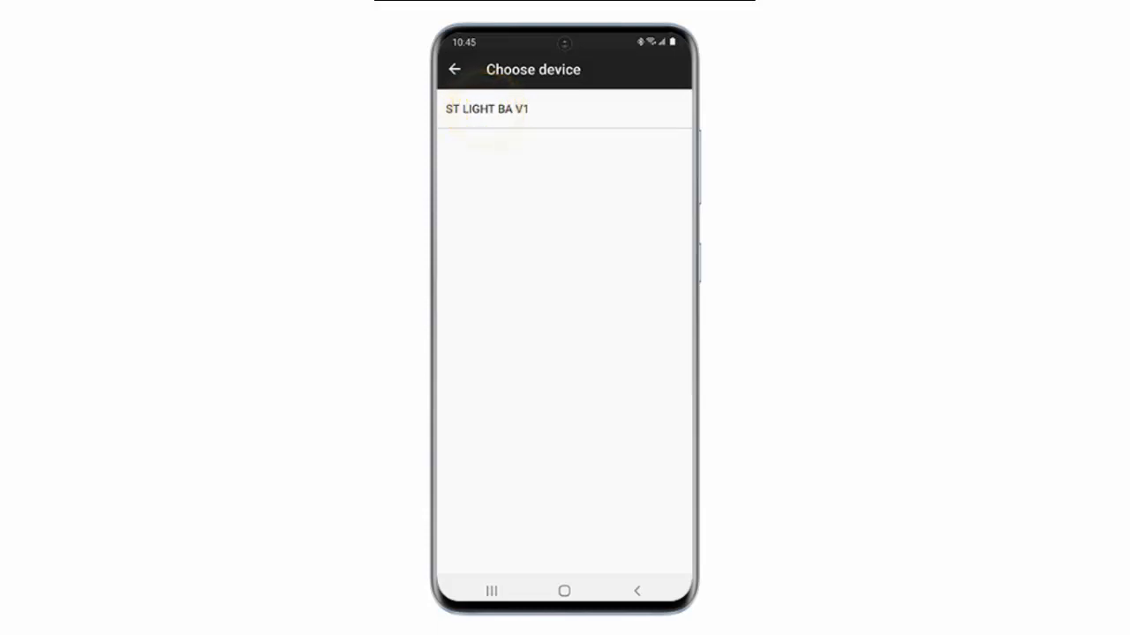
click(485, 109)
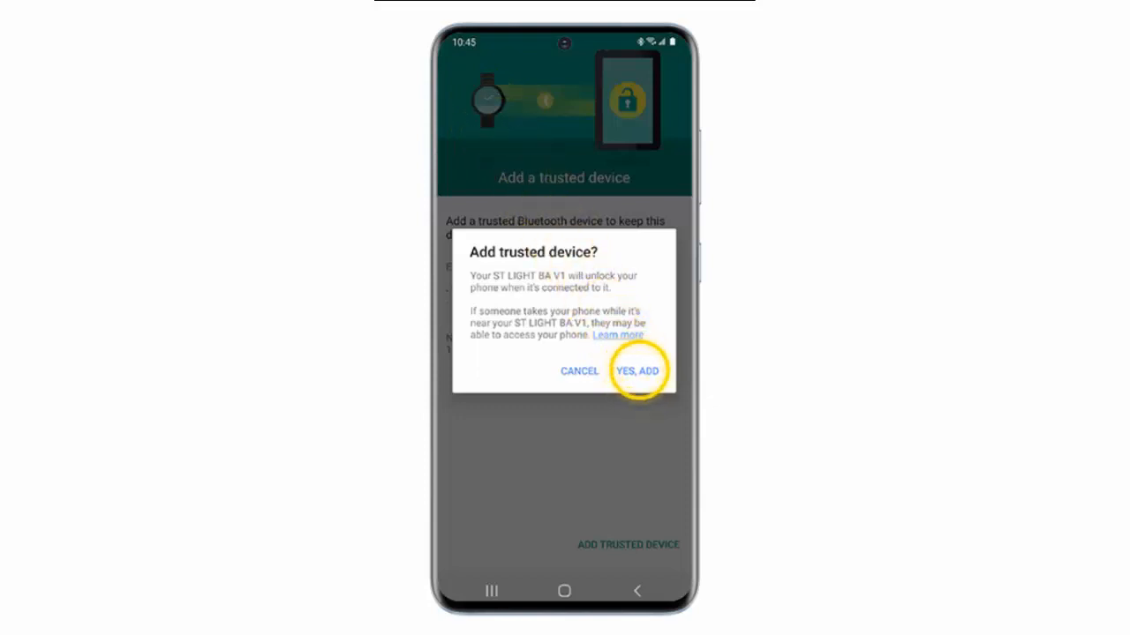
click(639, 370)
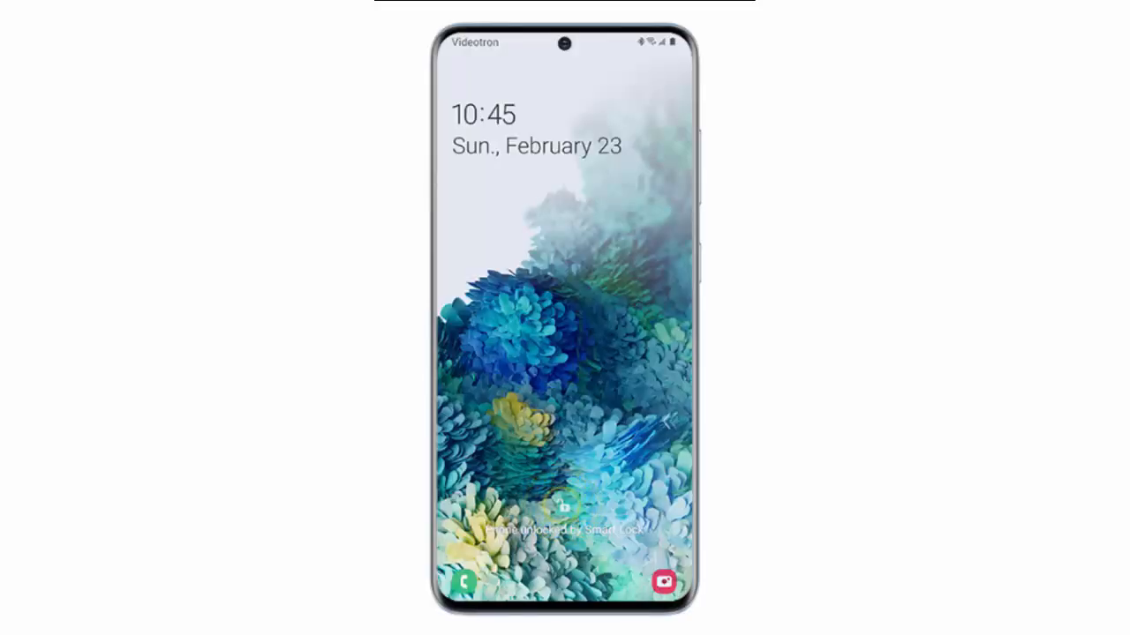
- Lock the phone with the side key so the lock screen appears
click(554, 505)
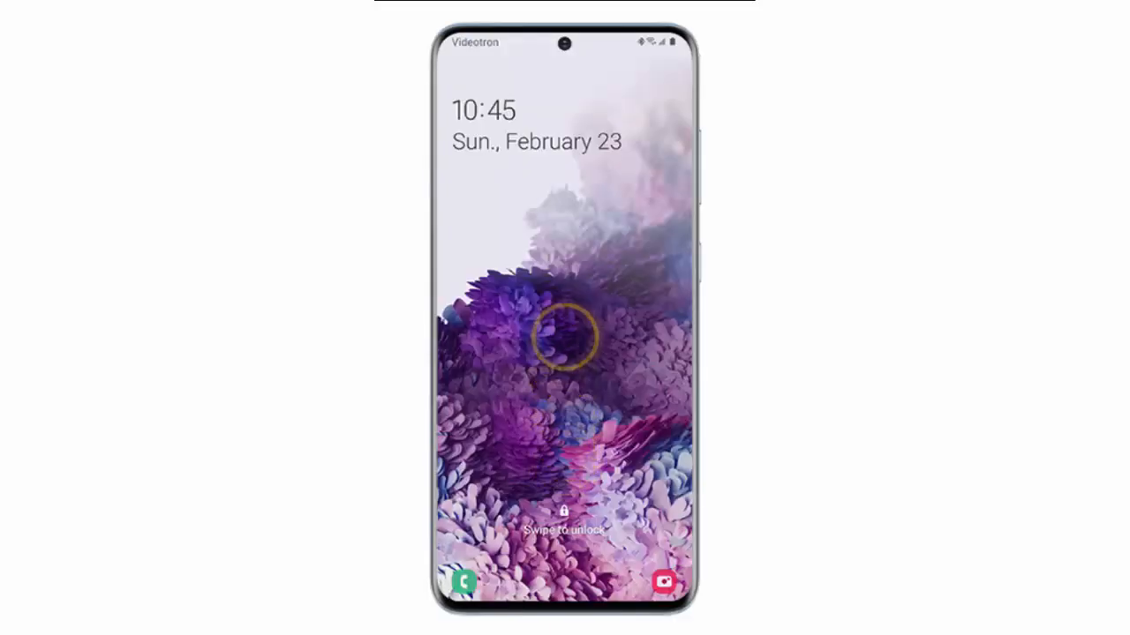
- Swipe up the lock screen, enter the PIN on the keypad and confirm with OK
drag(565, 335, 565, 455)
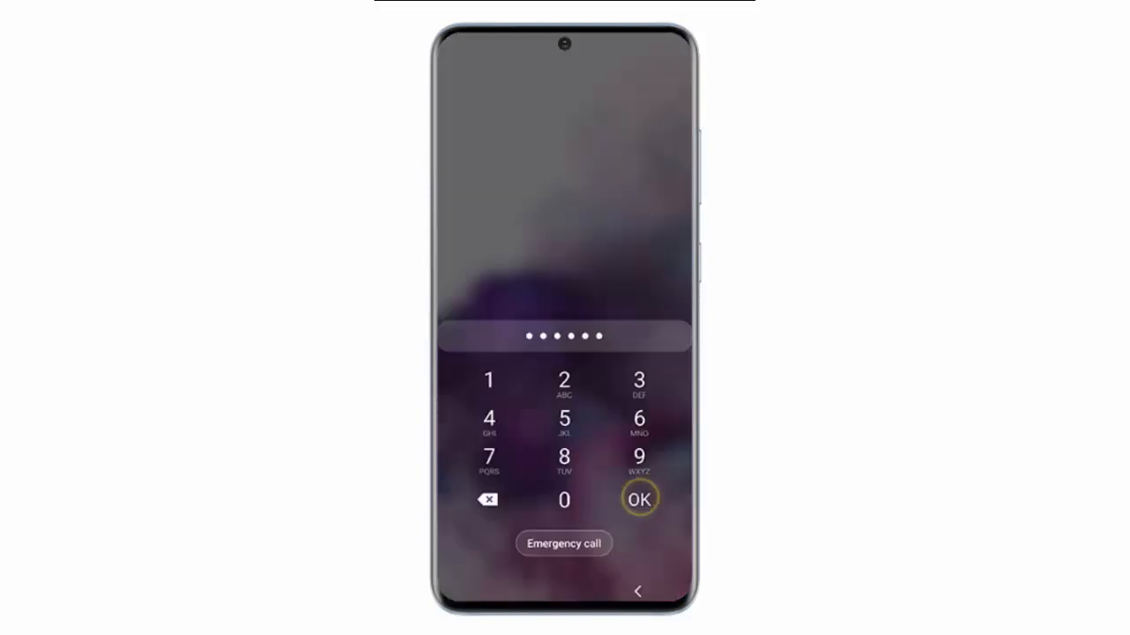
click(639, 498)
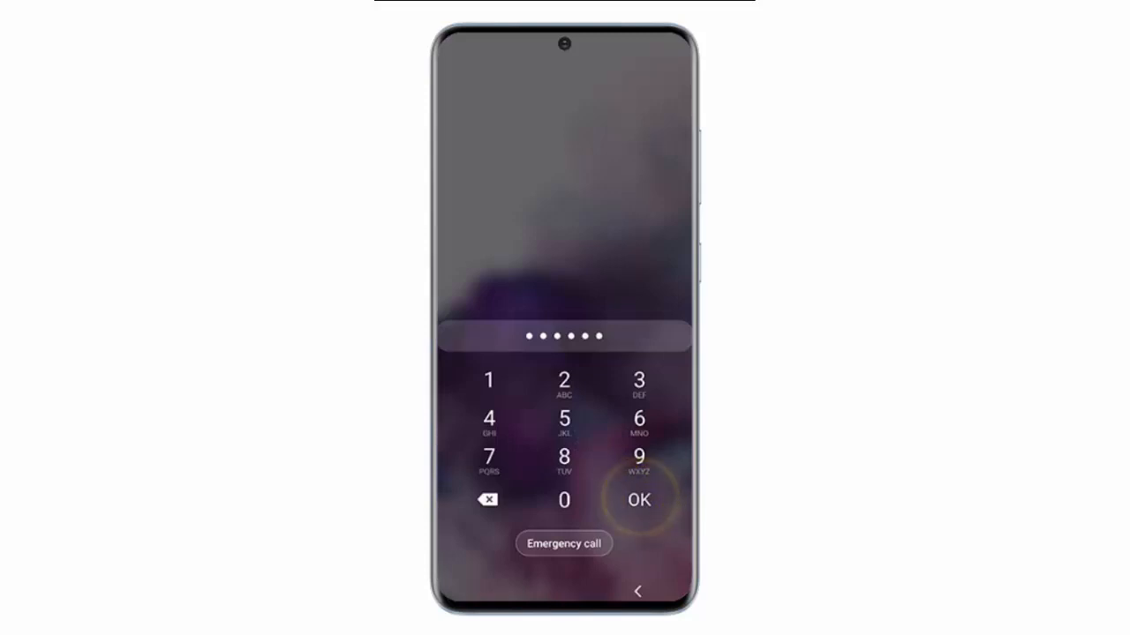
click(639, 500)
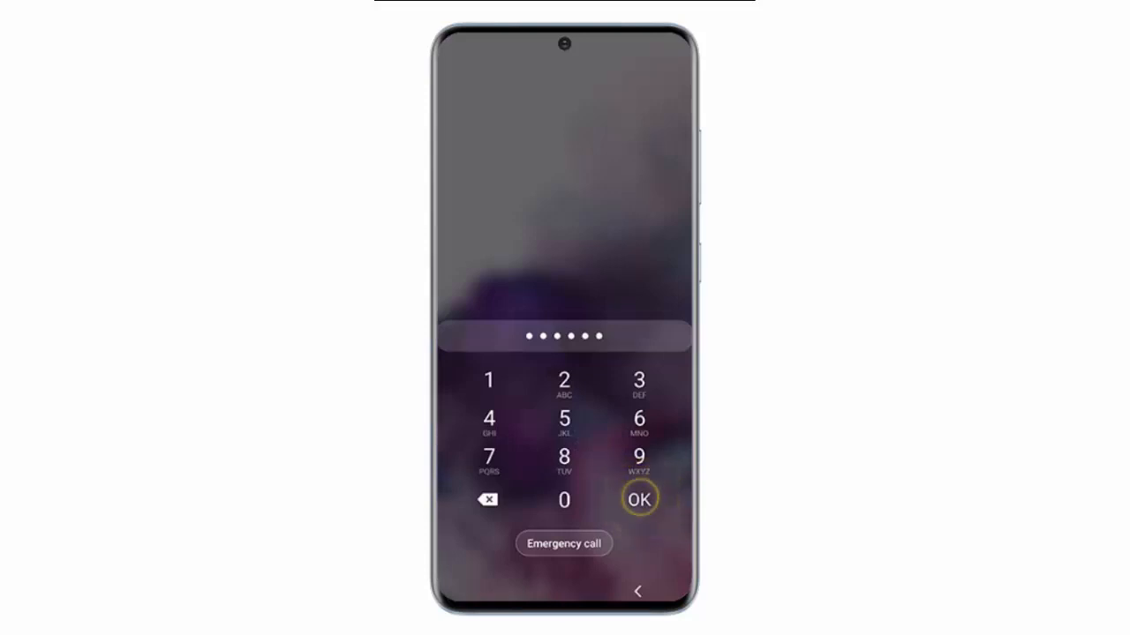